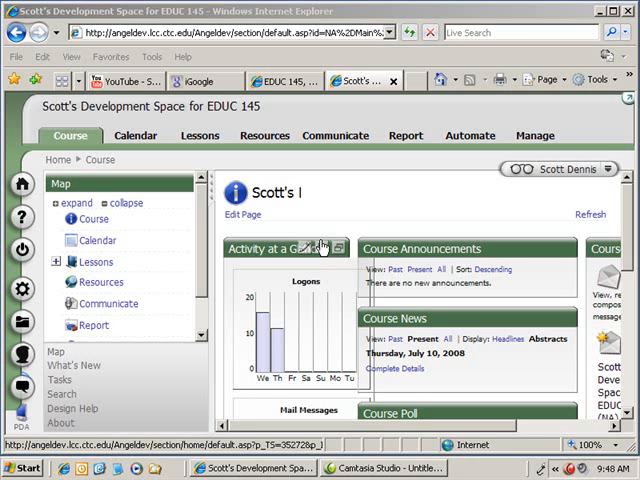
{"action": "mouse_move", "coordinate": [420, 177]}
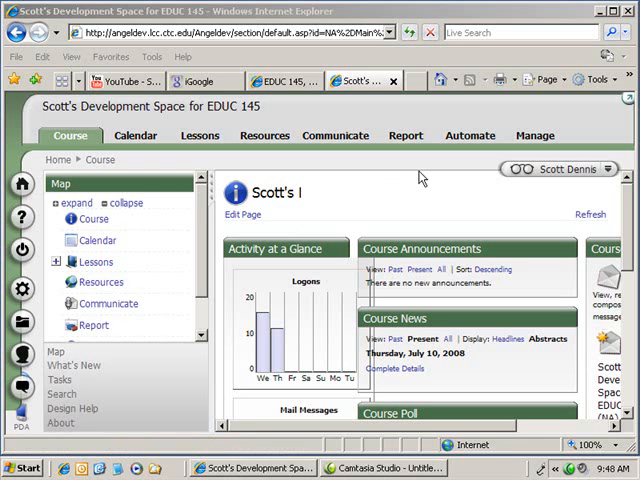
{"action": "mouse_move", "coordinate": [349, 199]}
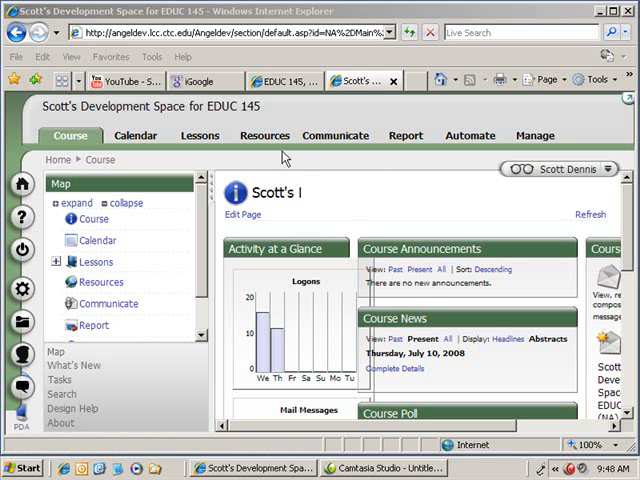
{"action": "mouse_move", "coordinate": [180, 192]}
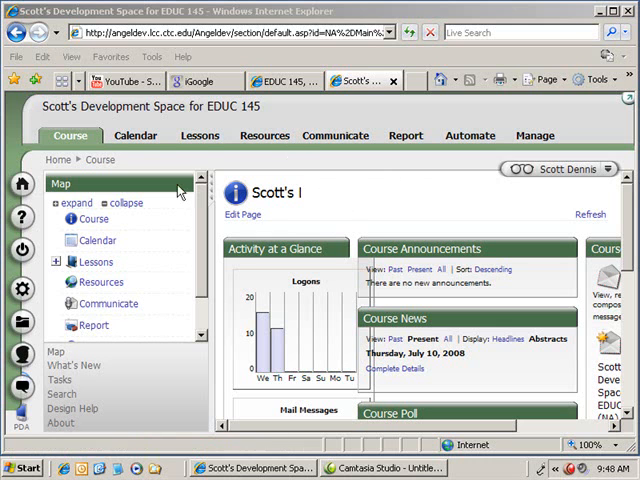
{"action": "mouse_move", "coordinate": [362, 228]}
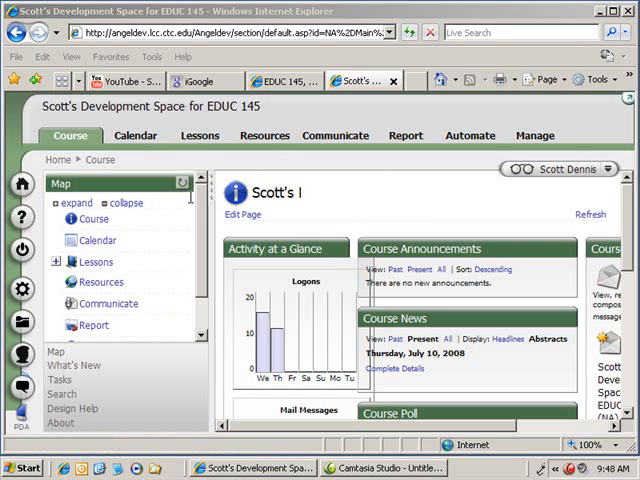
Scroll down the EDUC 145 home page to see the Course Mail panel beside announcements.
{"action": "scroll", "scroll_direction": "down", "scroll_amount": 3}
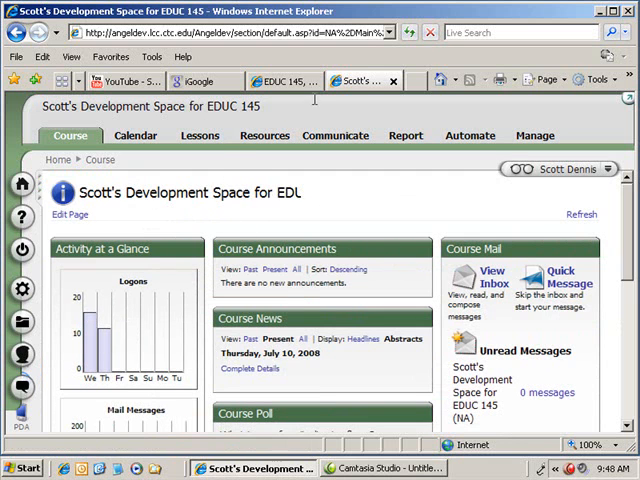
Switch to the EDUC 145 course and collapse the guide sidebar on the Lessons page.
{"action": "left_click", "coordinate": [200, 135]}
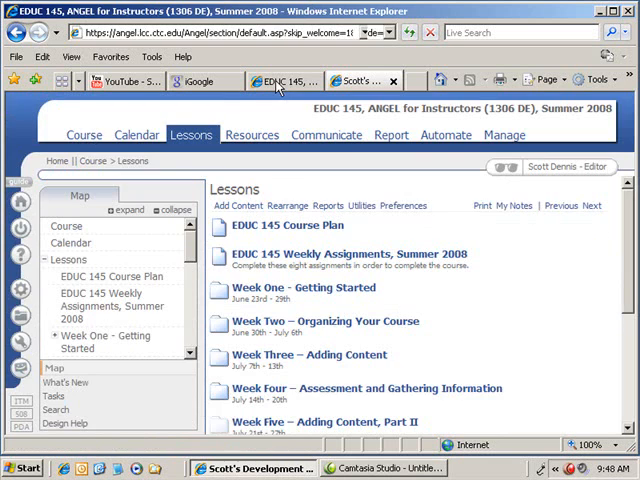
{"action": "left_click", "coordinate": [285, 81]}
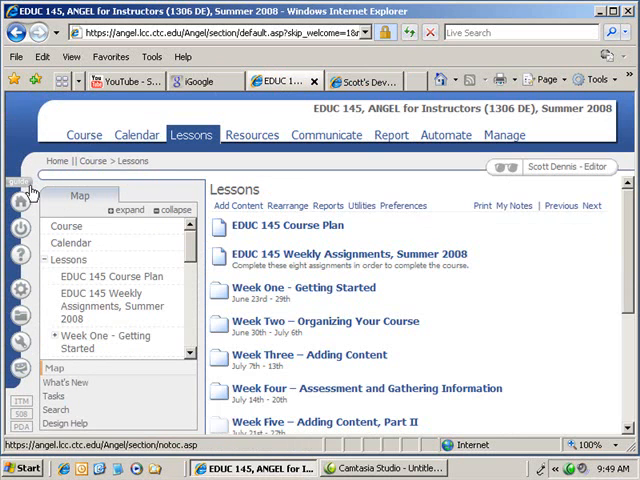
{"action": "mouse_move", "coordinate": [98, 185]}
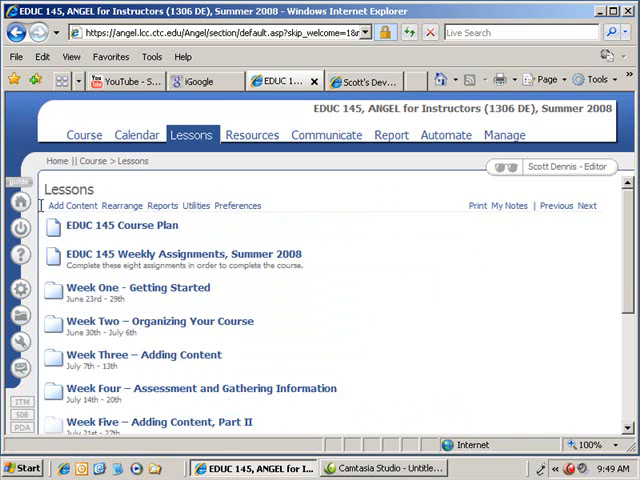
{"action": "left_click", "coordinate": [79, 131]}
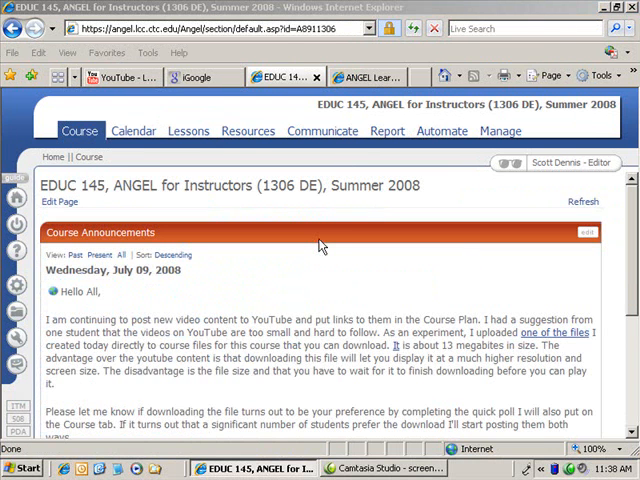
{"action": "mouse_move", "coordinate": [615, 27]}
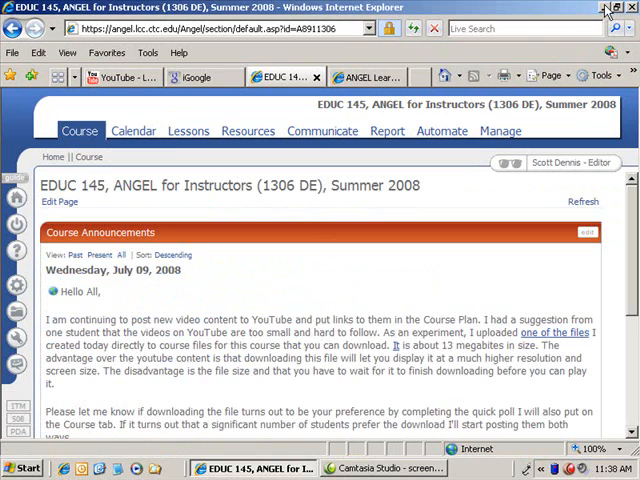
Minimise Internet Explorer and open Display Properties from the desktop.
{"action": "left_click", "coordinate": [605, 7]}
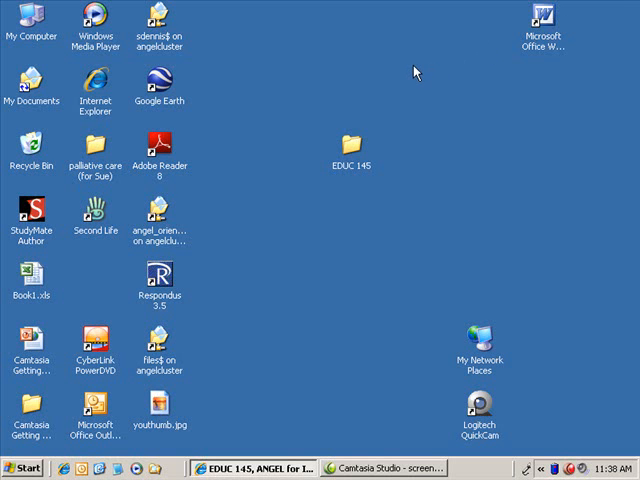
{"action": "right_click", "coordinate": [416, 72]}
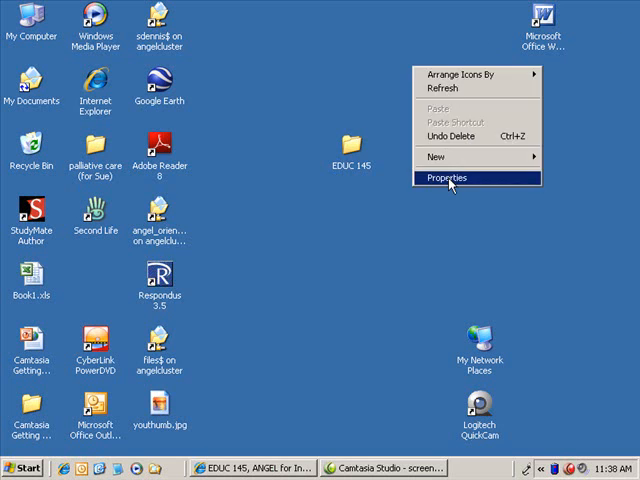
{"action": "left_click", "coordinate": [448, 177]}
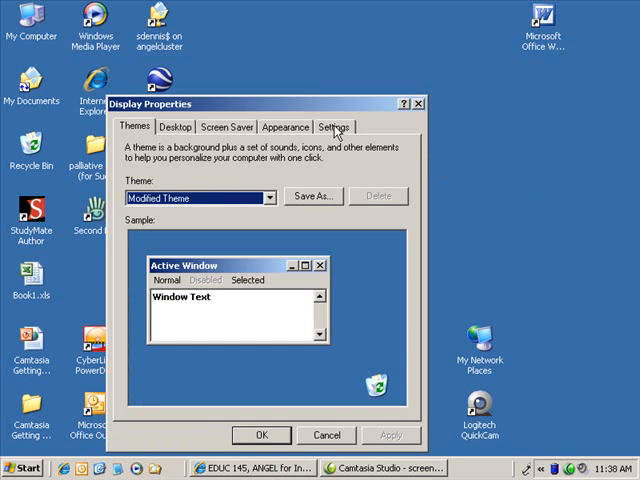
Raise the screen resolution above 800 by 600 and restore the EDUC 145 browser window.
{"action": "left_click", "coordinate": [334, 126]}
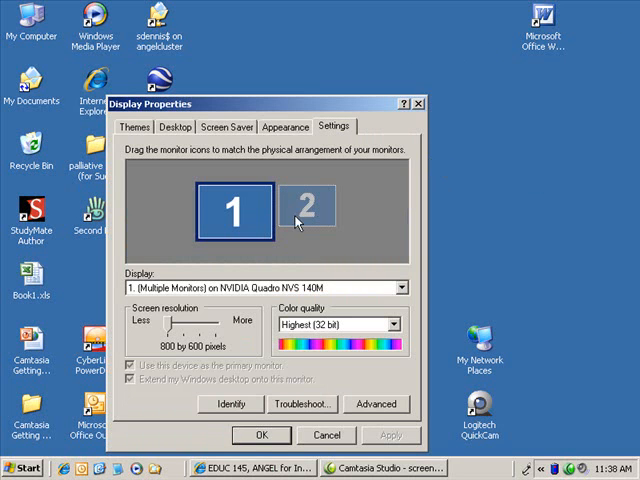
{"action": "mouse_move", "coordinate": [178, 307]}
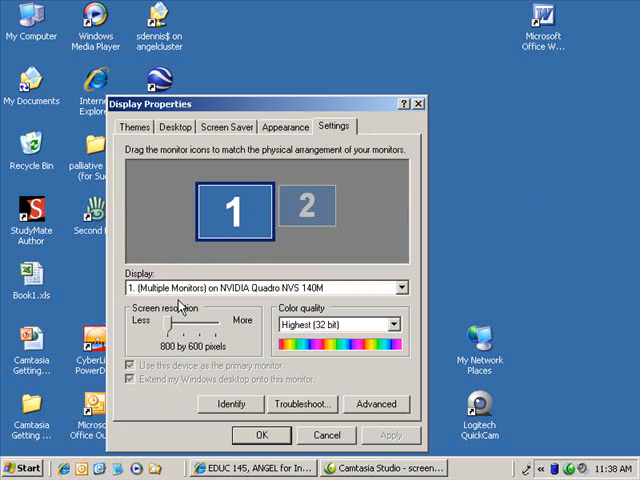
{"action": "mouse_move", "coordinate": [168, 320]}
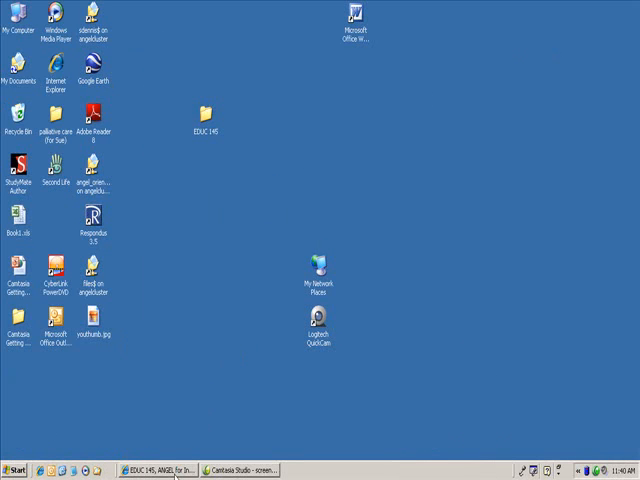
{"action": "left_click", "coordinate": [160, 469]}
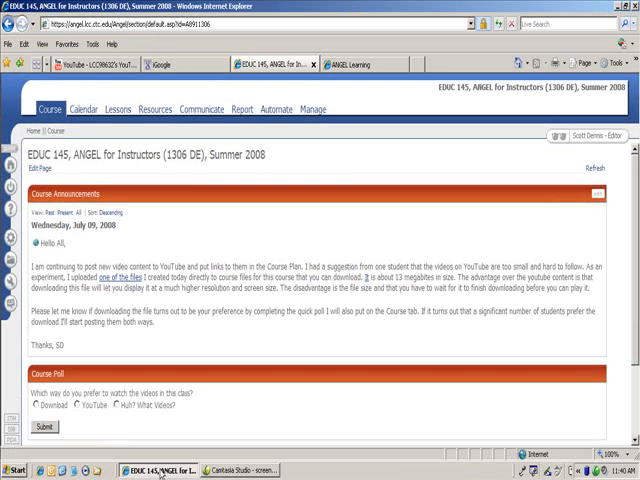